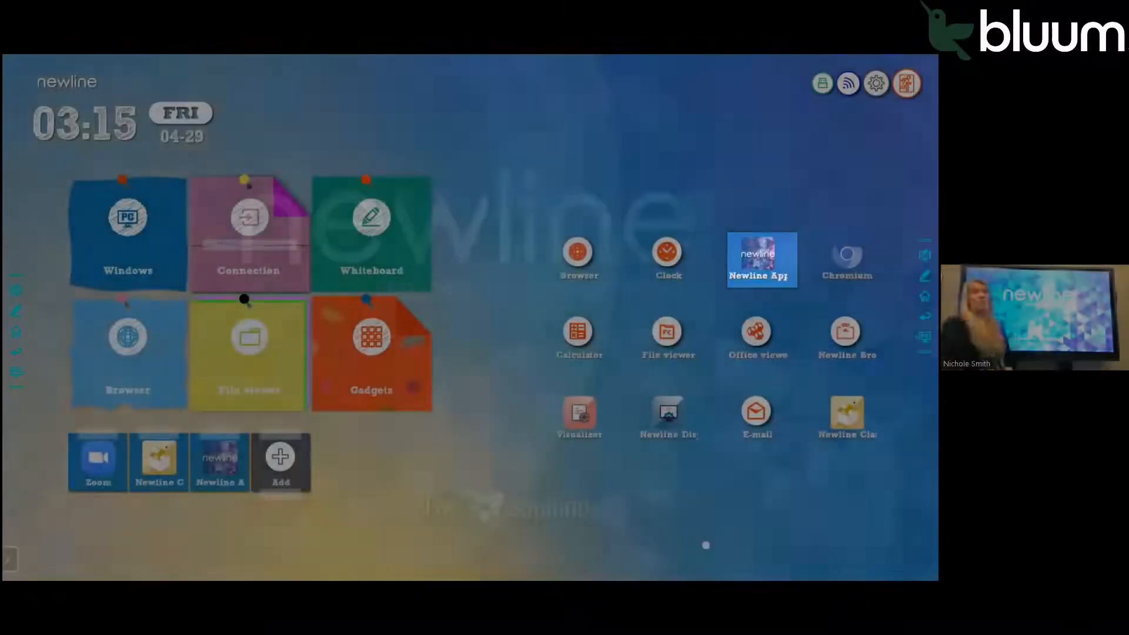
# Launch the Newline App Store from its tile on the launcher home screen
pyautogui.click(760, 260)
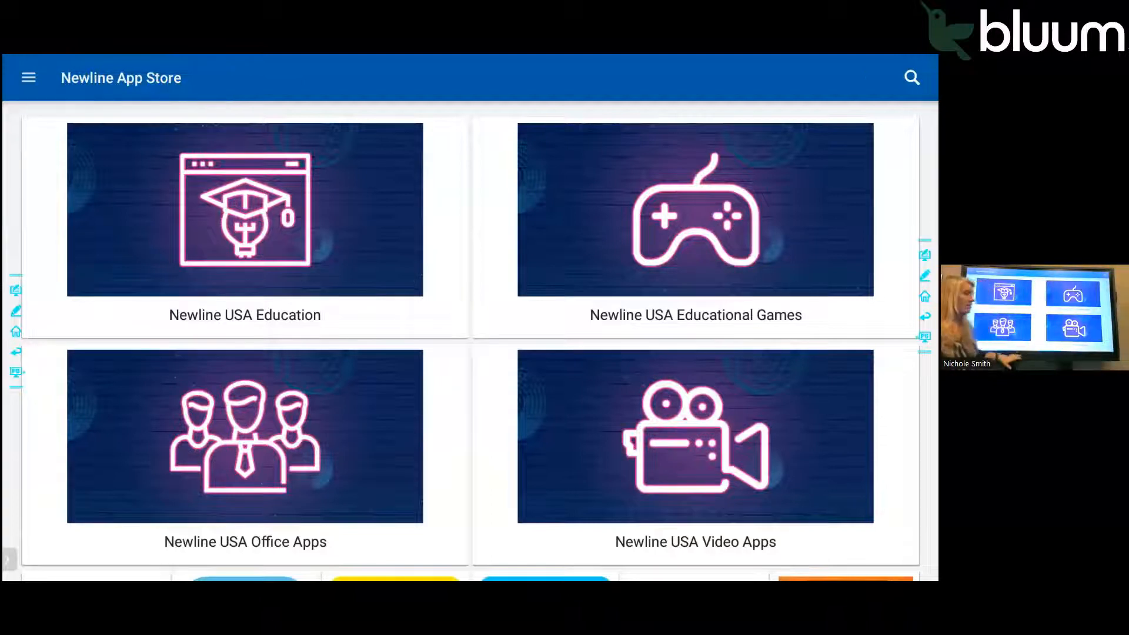
pyautogui.scroll(-3)
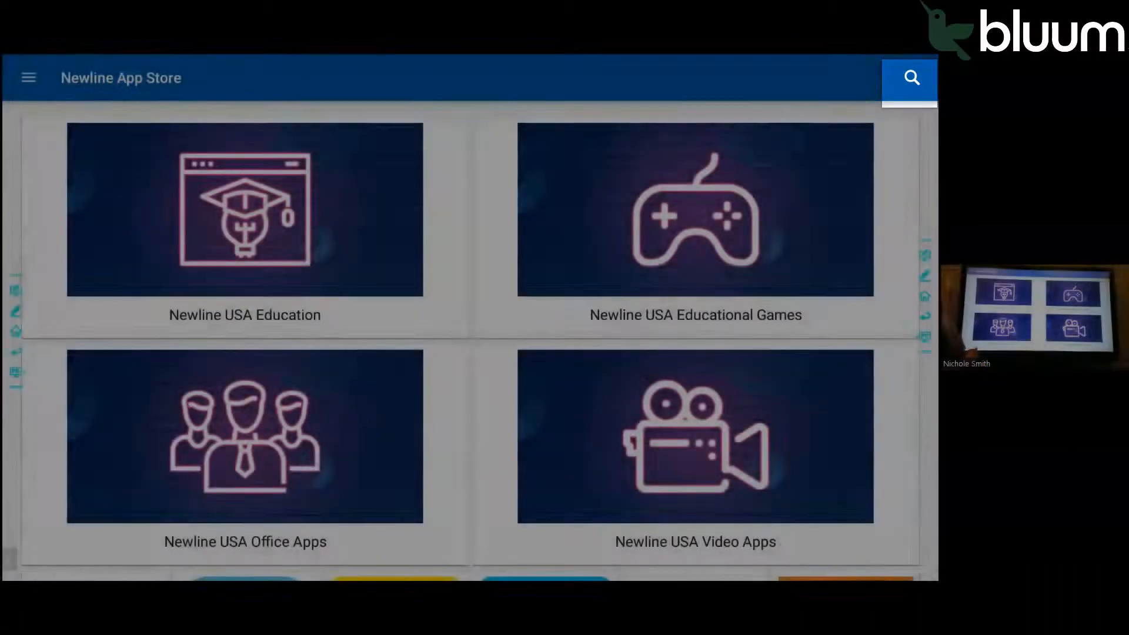
pyautogui.click(695, 210)
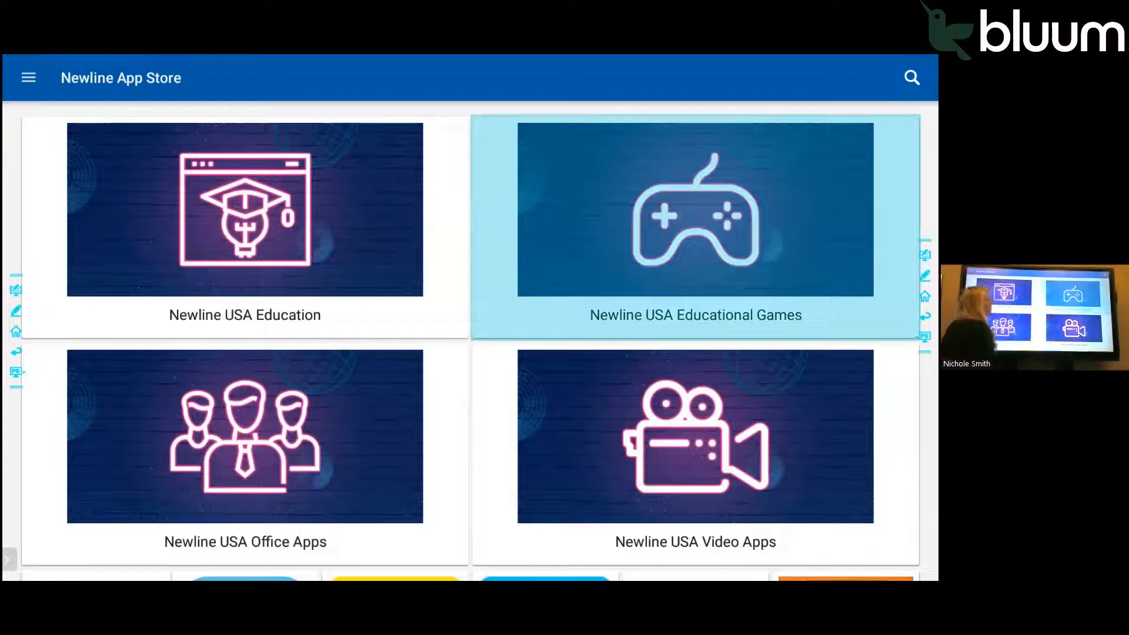
# Enter the Newline USA Educational Games collection and browse its game tiles
pyautogui.click(695, 209)
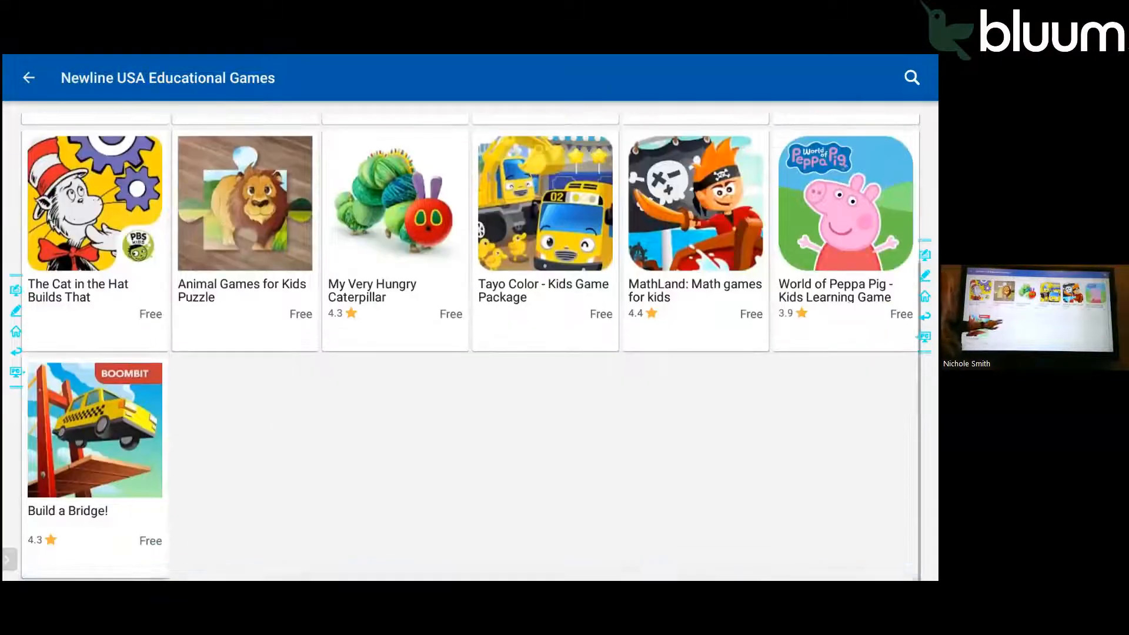
pyautogui.scroll(-3)
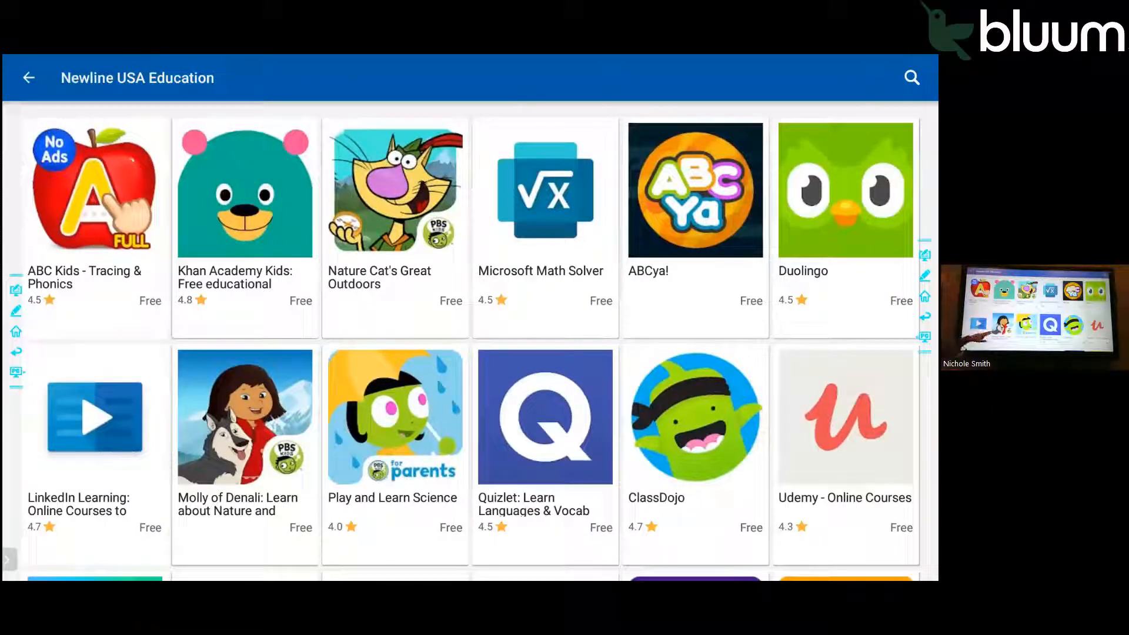
# Scroll the Education collection's app grid down to its last apps where Nearpod sits
pyautogui.scroll(-3)
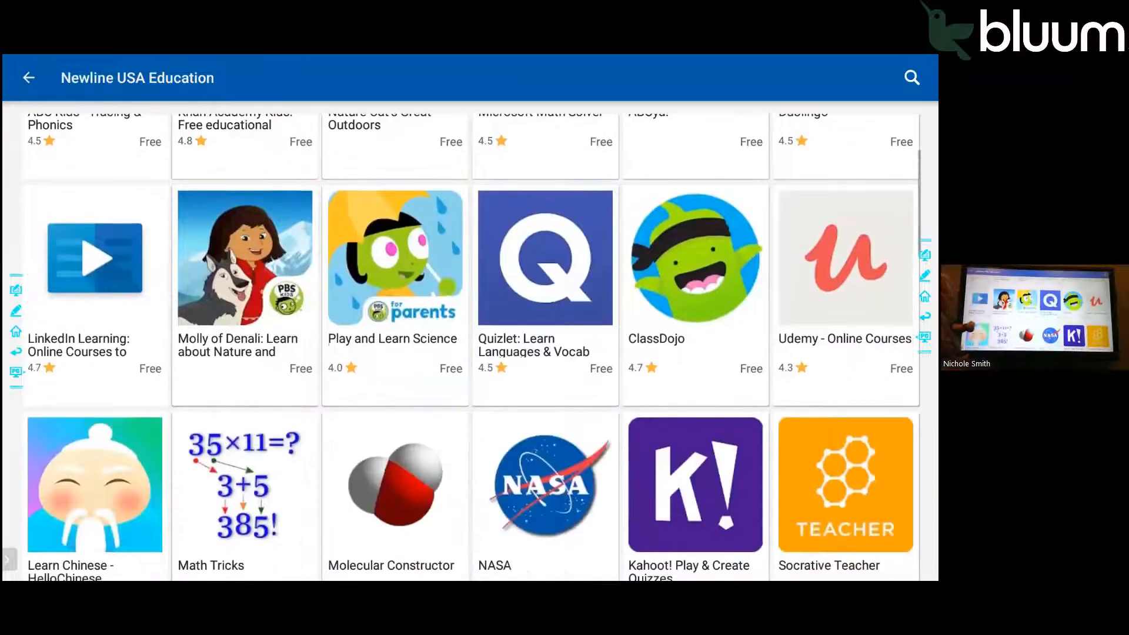
pyautogui.scroll(-3)
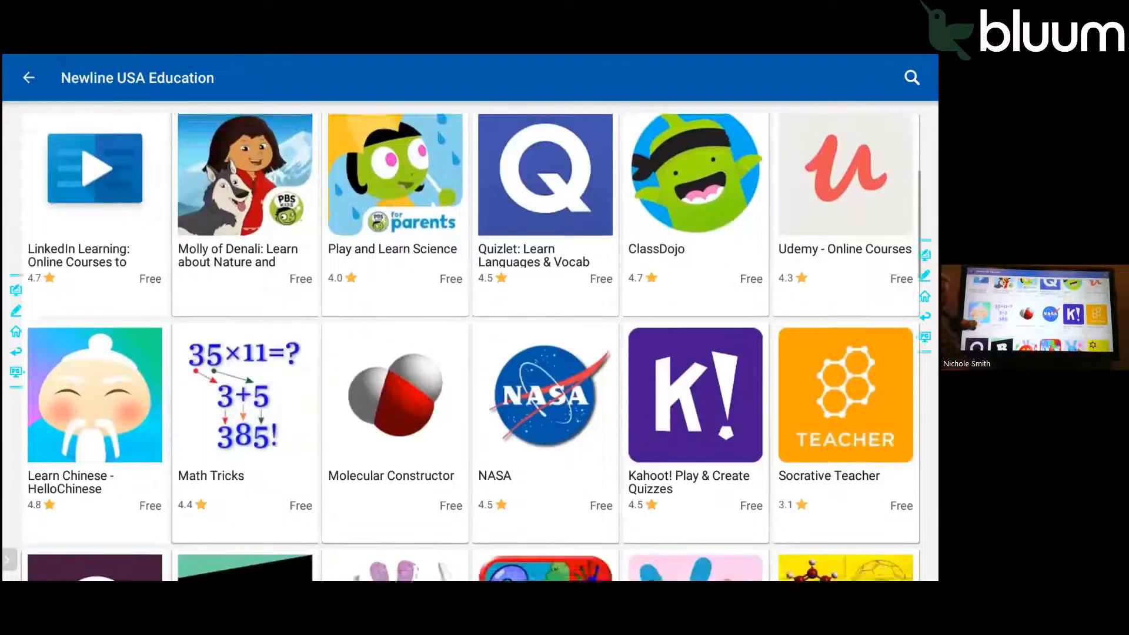
pyautogui.scroll(-3)
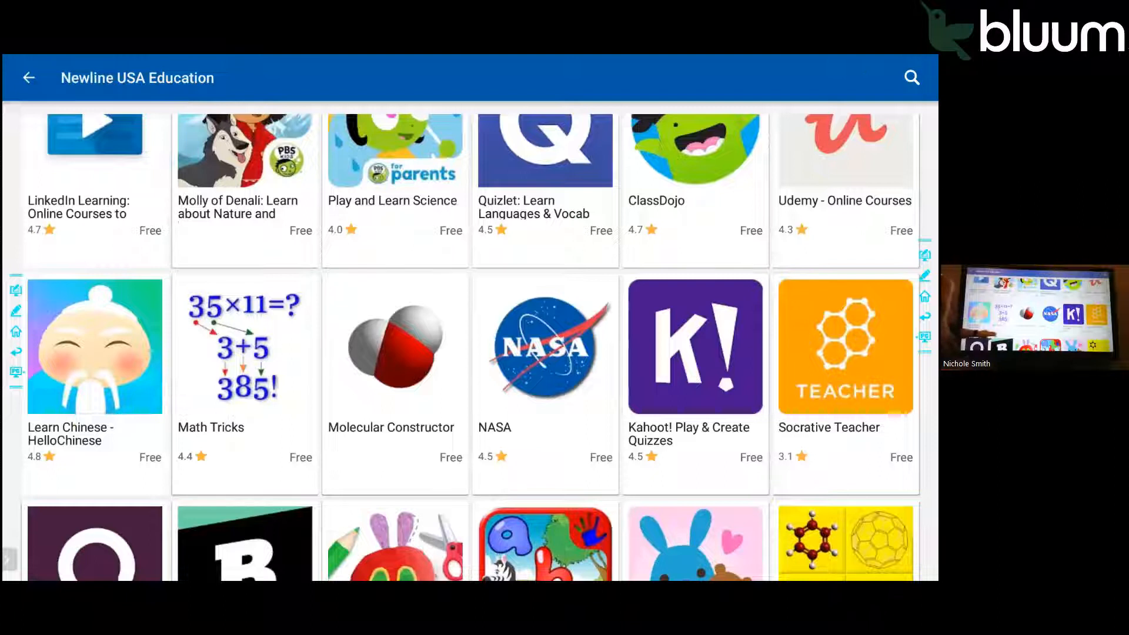
pyautogui.scroll(-3)
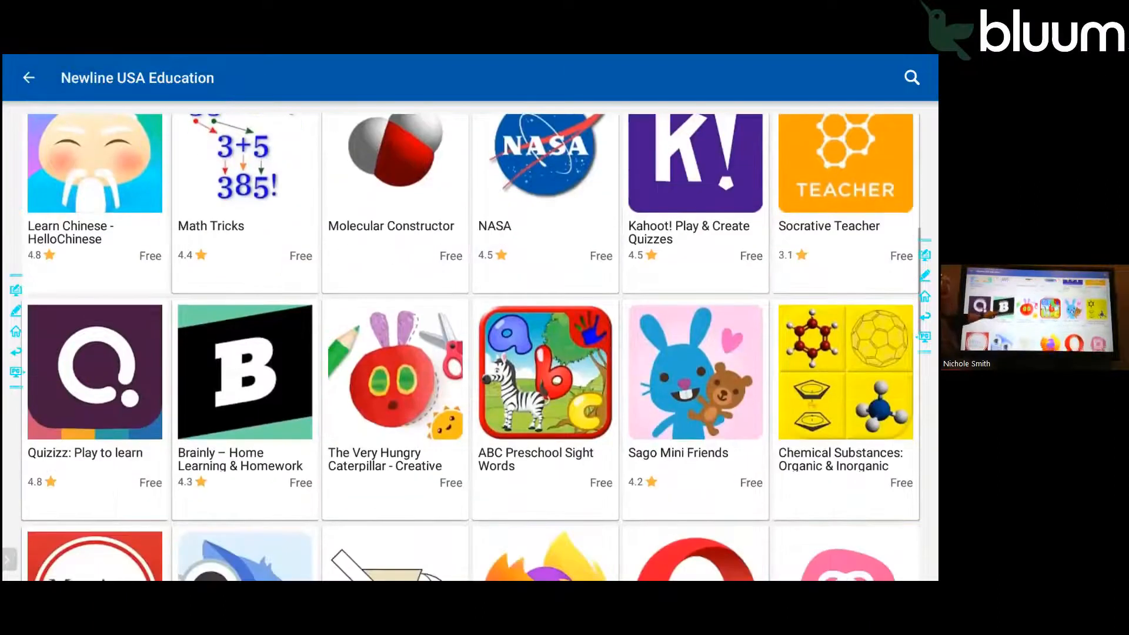
pyautogui.scroll(-3)
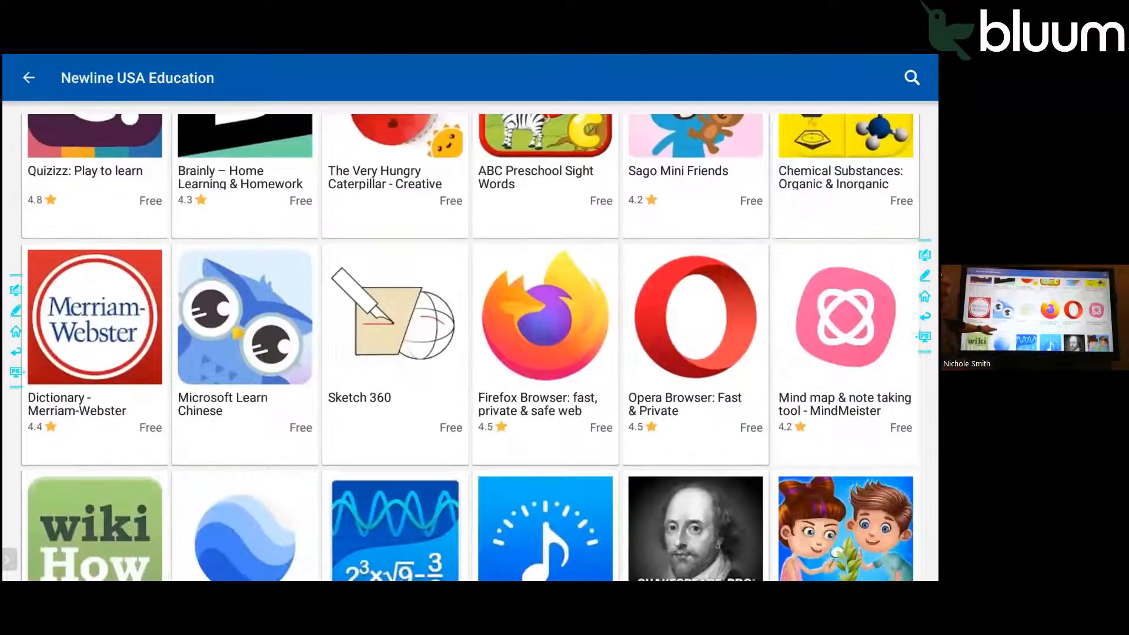
pyautogui.scroll(-3)
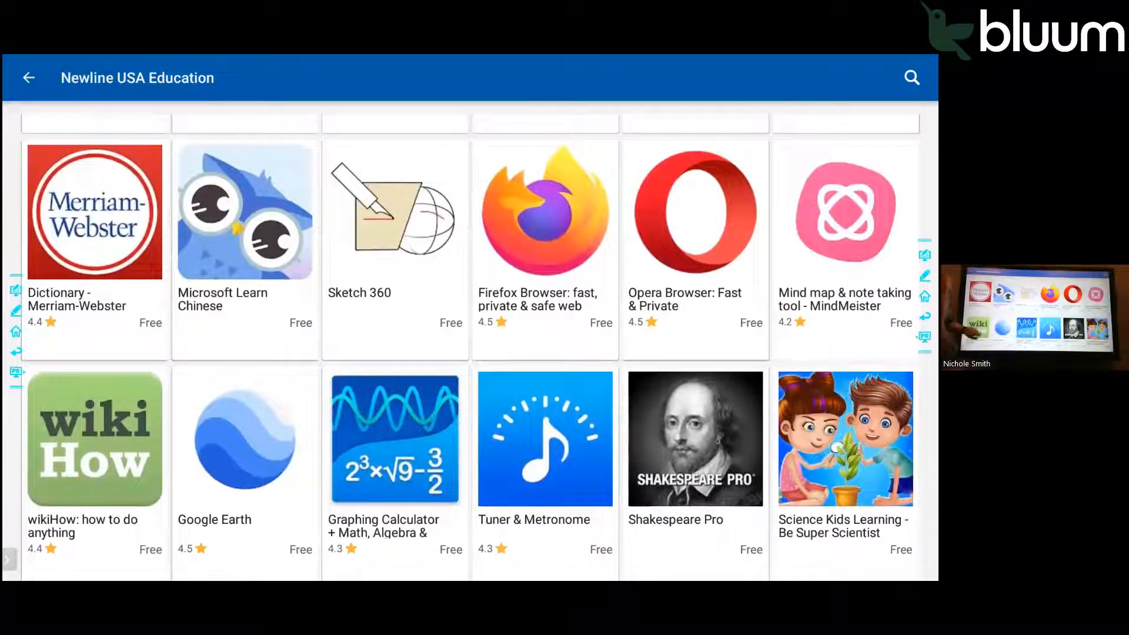
pyautogui.scroll(-3)
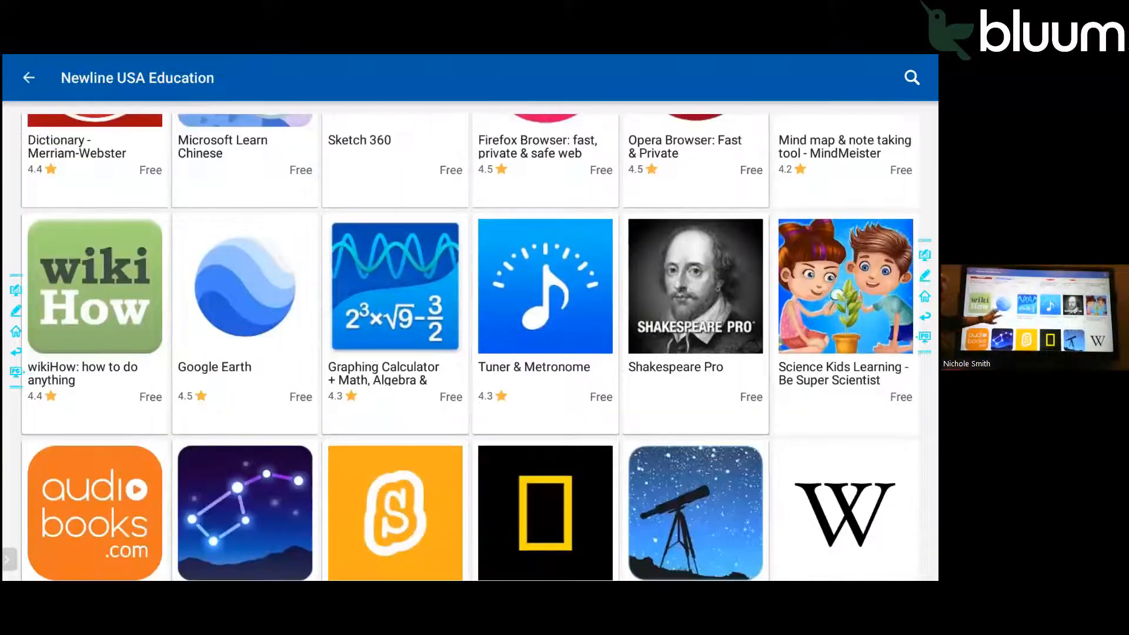
pyautogui.scroll(-3)
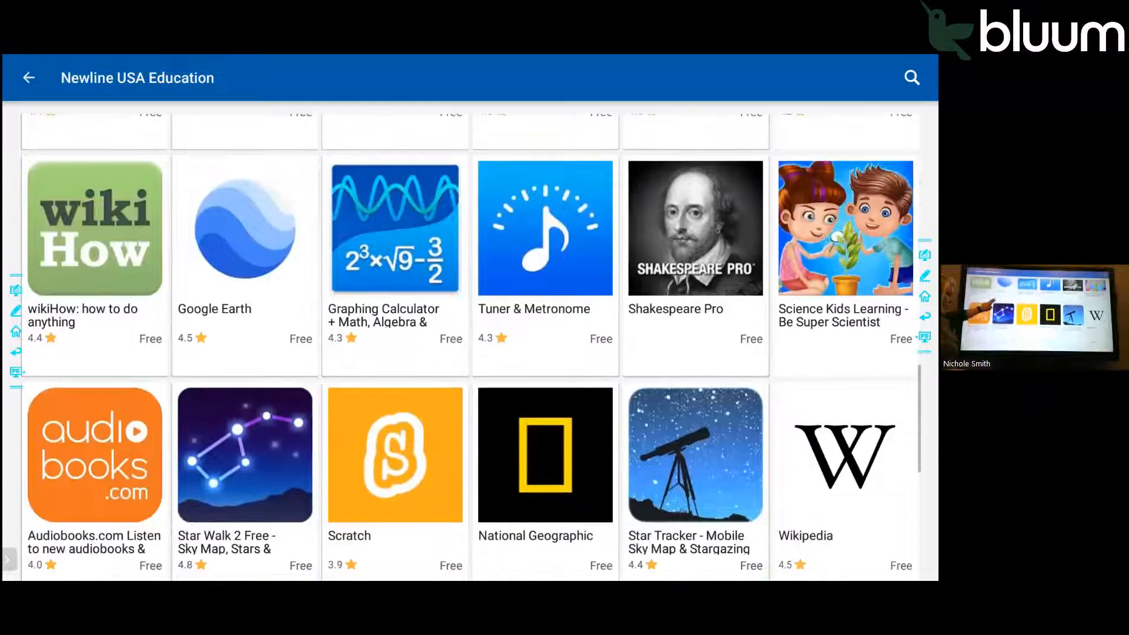
pyautogui.scroll(-3)
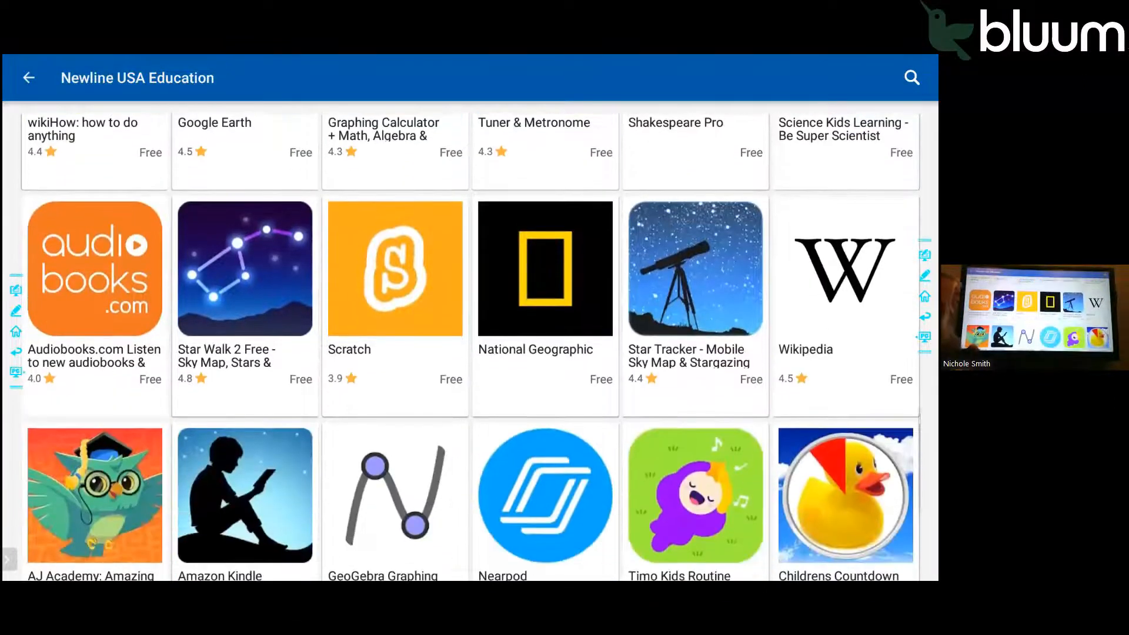
pyautogui.scroll(-3)
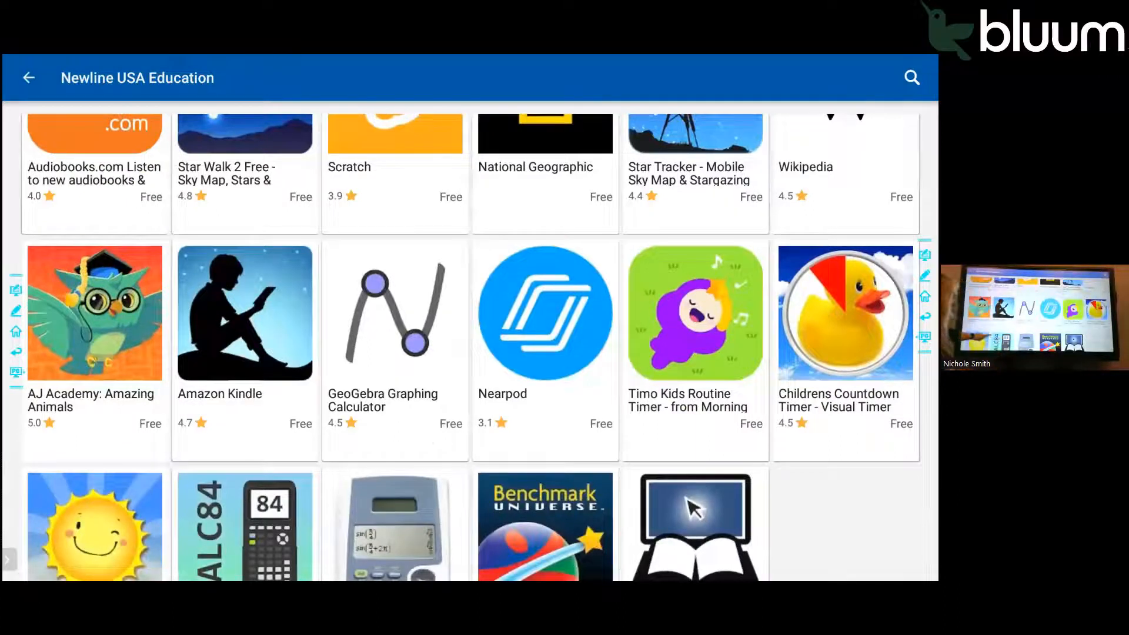
pyautogui.scroll(-3)
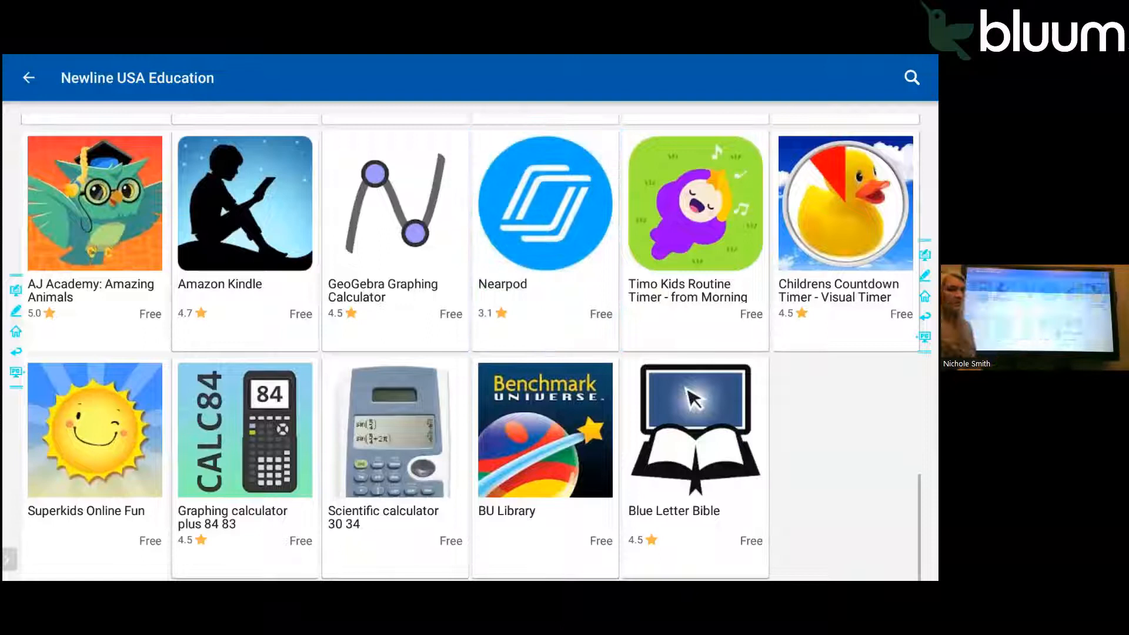
# Start installing Nearpod from its app page, reaching the install confirmation prompt
pyautogui.click(543, 202)
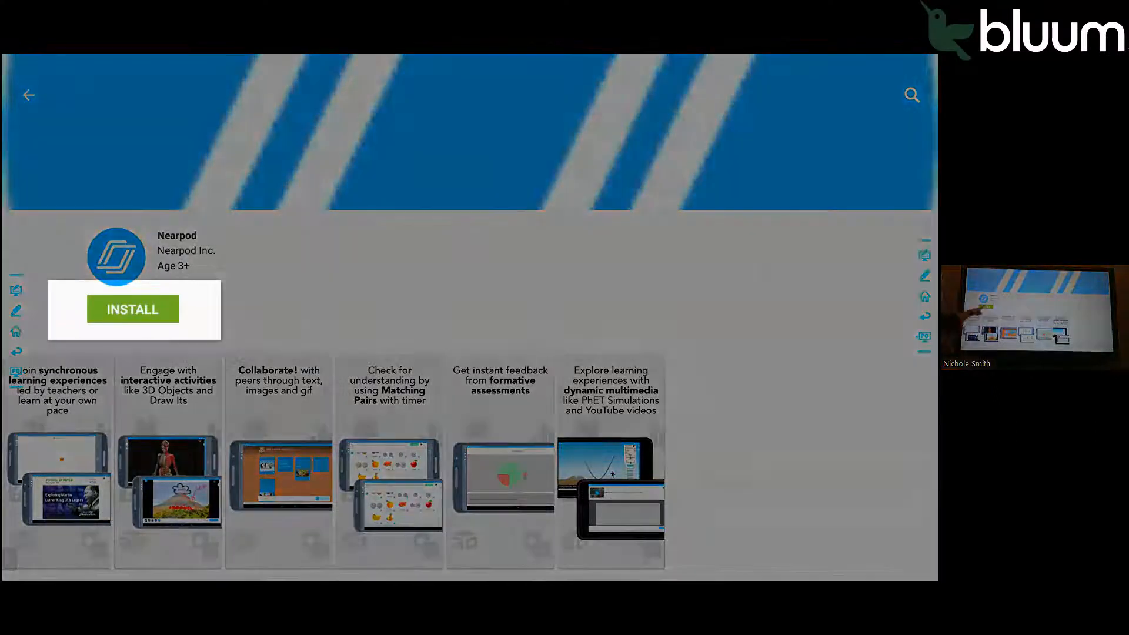
pyautogui.click(132, 309)
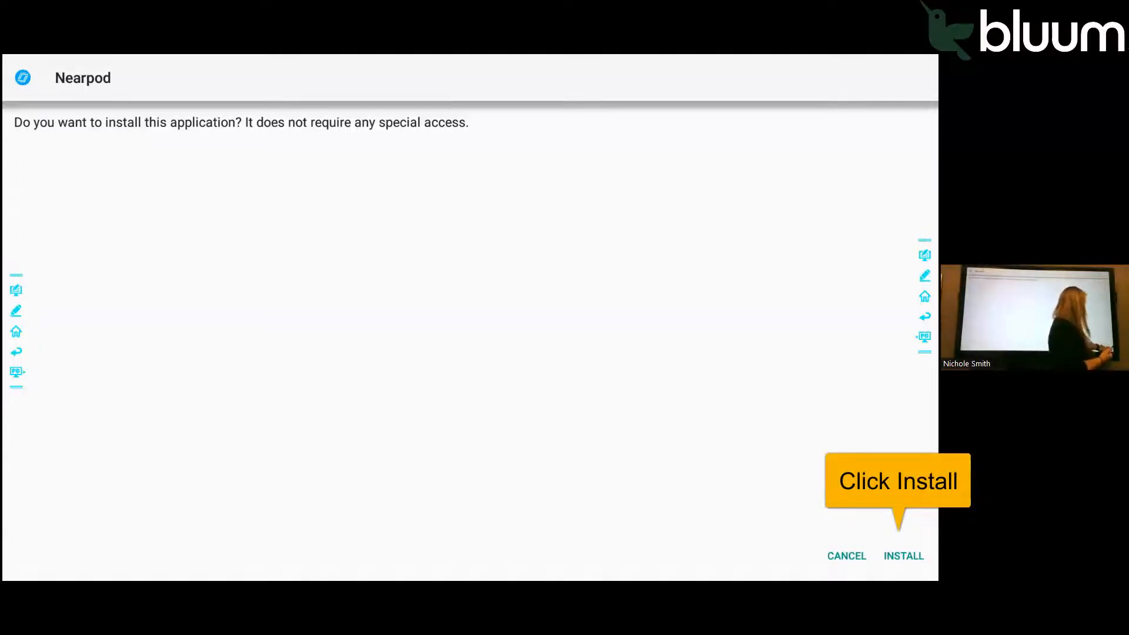
# Confirm Nearpod's install, dismiss the success screen, and go back to the Newline home screen
pyautogui.click(903, 557)
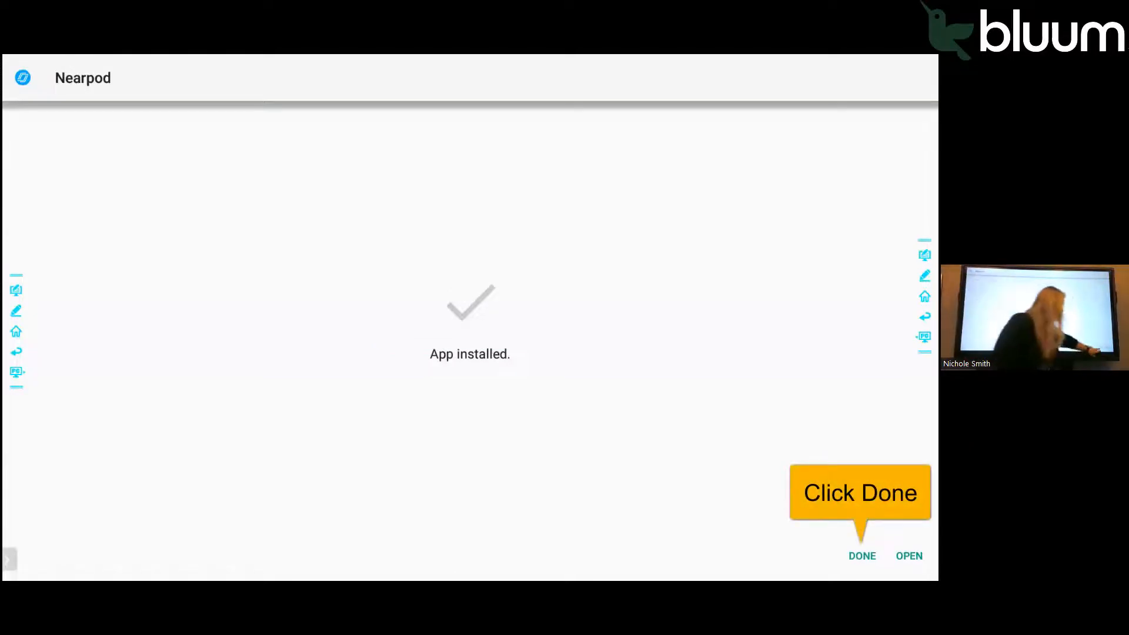
pyautogui.click(862, 555)
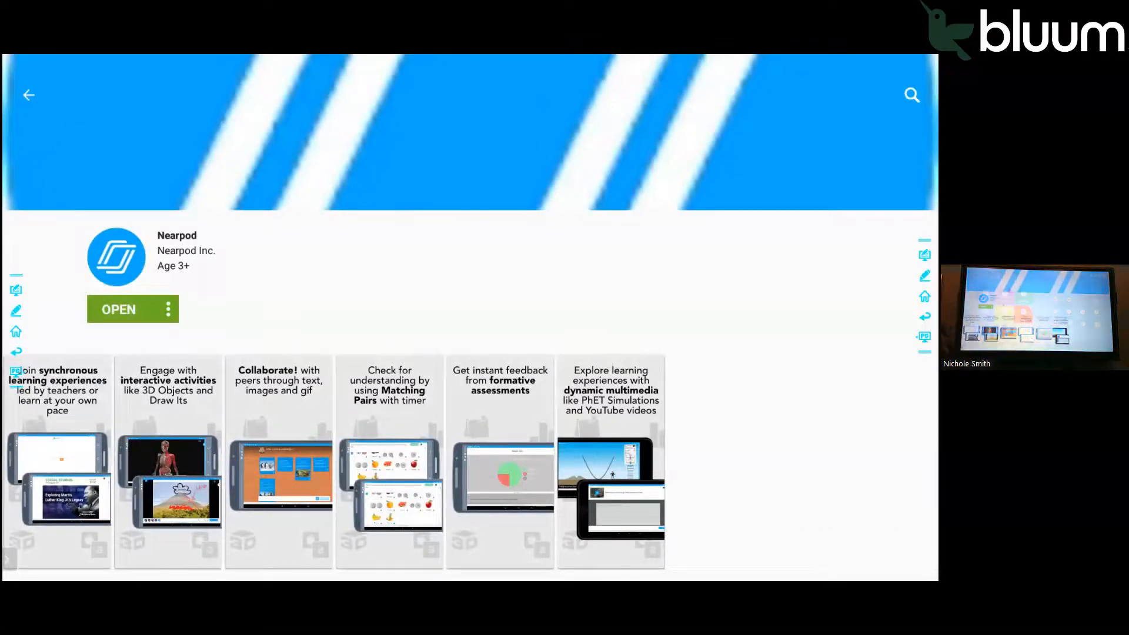
pyautogui.click(28, 94)
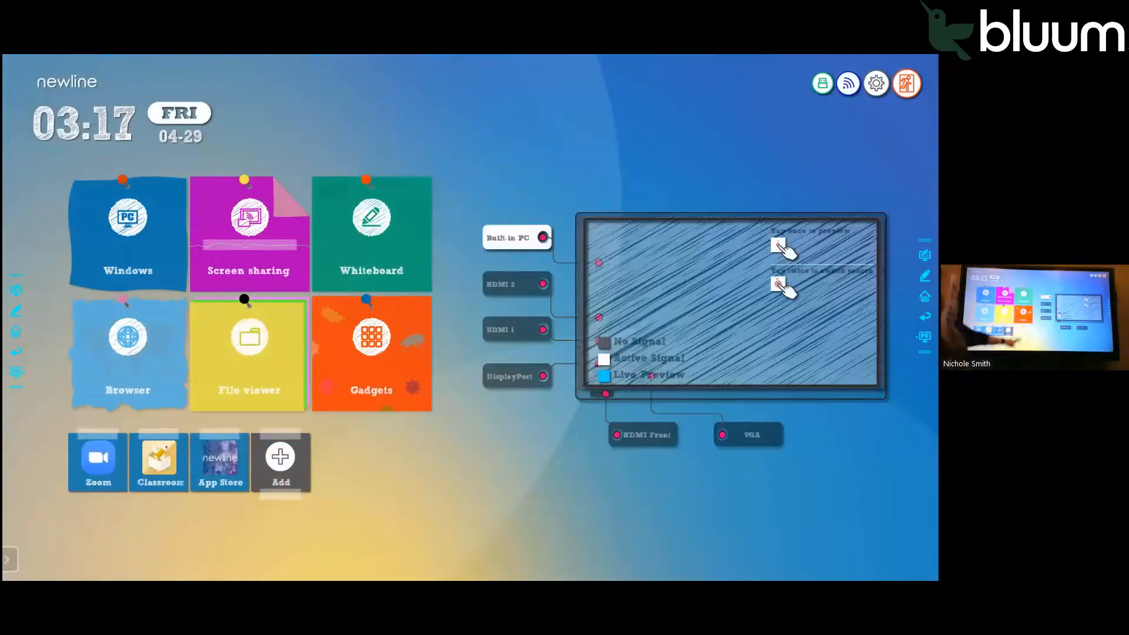